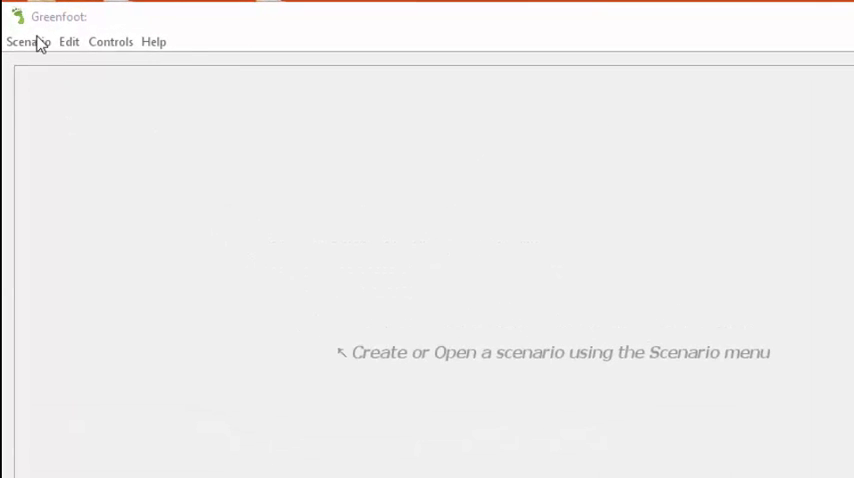
# Step: Open the asteroids1 scenario from the chapter01 book scenarios folder via Scenario > Open
pyautogui.click(28, 41)
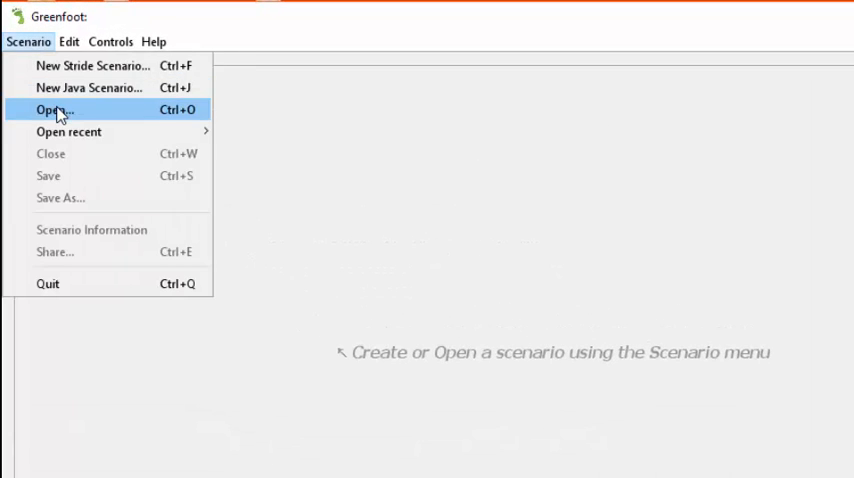
pyautogui.click(50, 110)
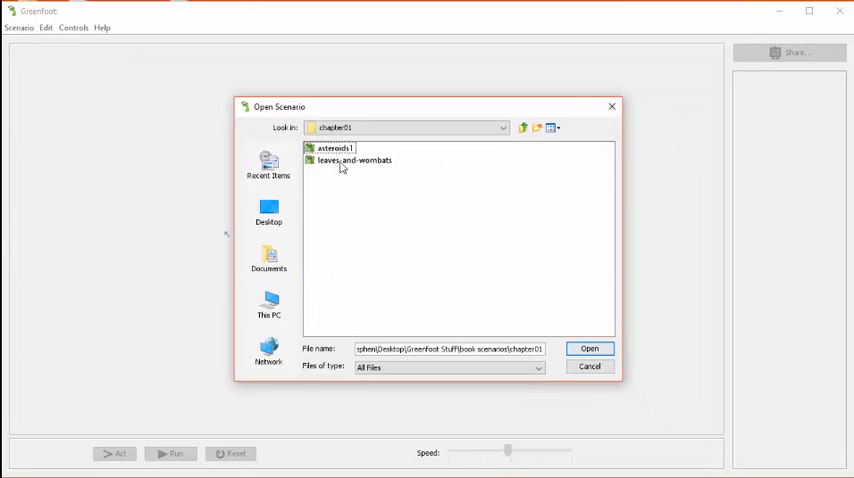
pyautogui.click(335, 148)
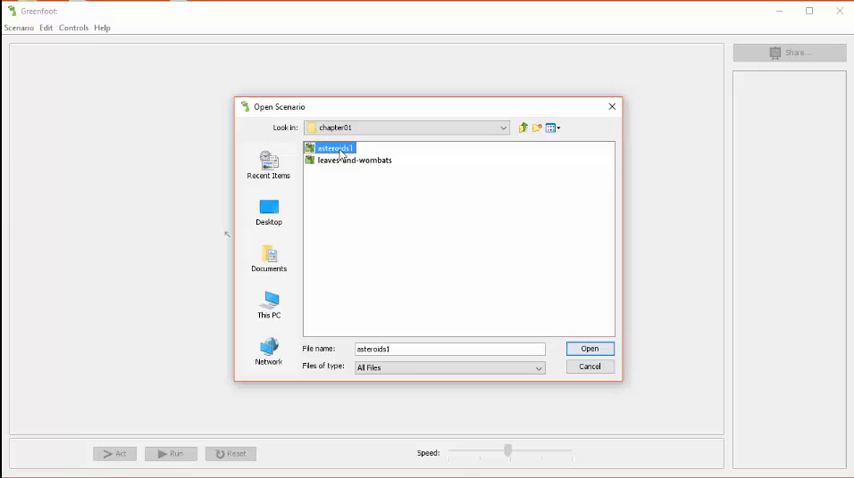
pyautogui.click(589, 348)
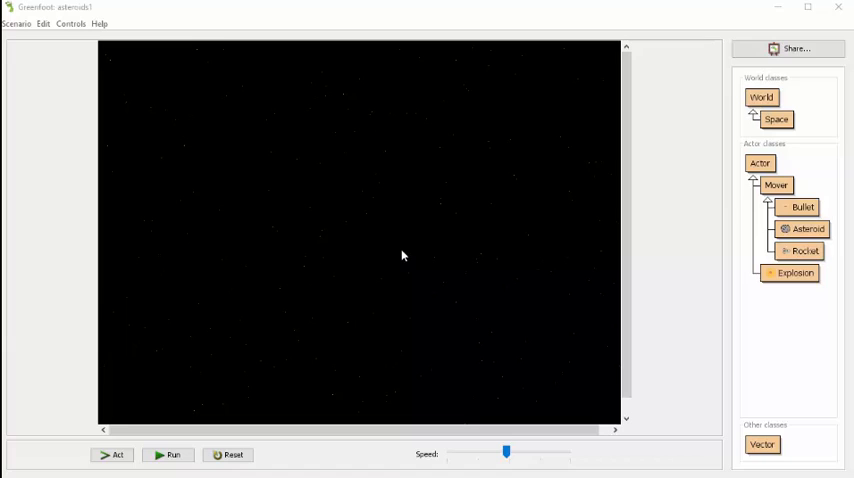
pyautogui.moveTo(459, 203)
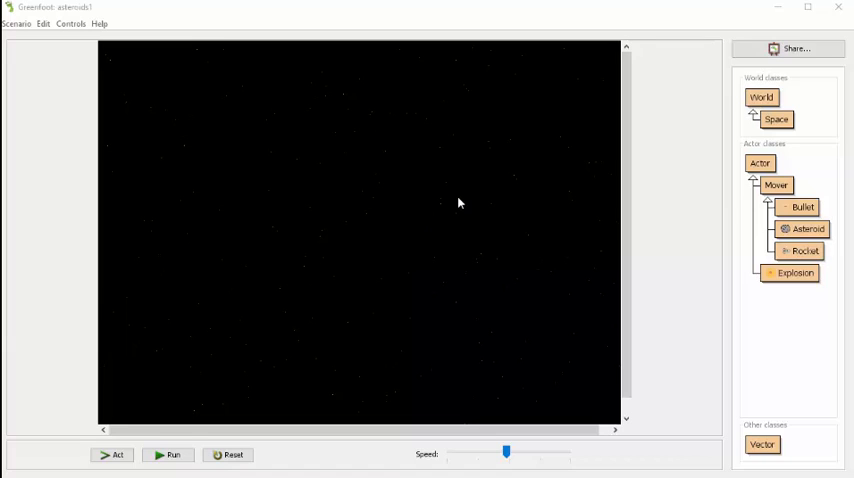
pyautogui.moveTo(589, 320)
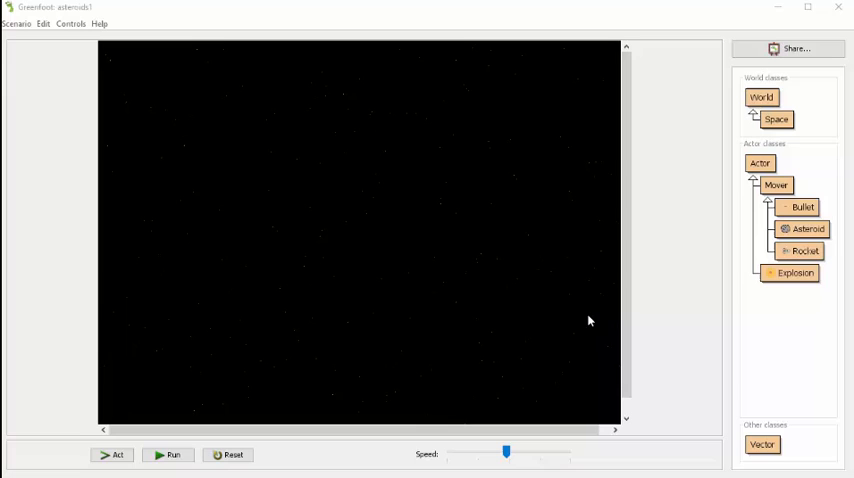
pyautogui.moveTo(657, 267)
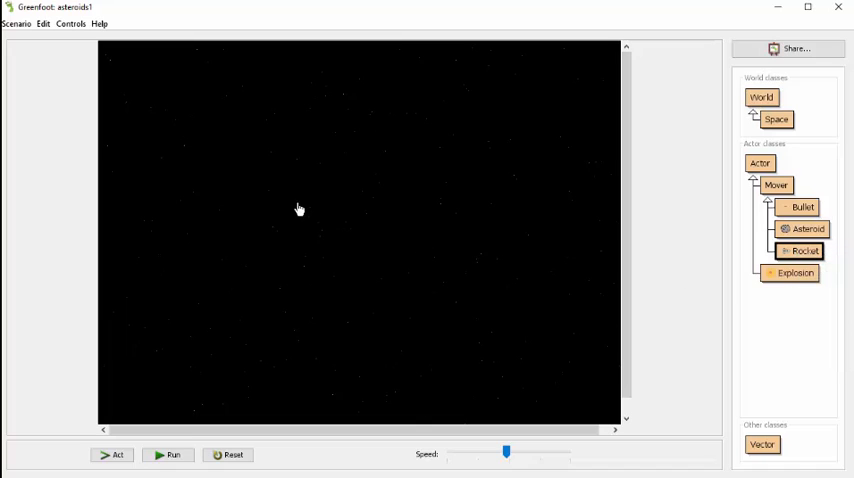
# Step: Place a new Rocket in the space world and run the simulation so it moves
pyautogui.click(170, 455)
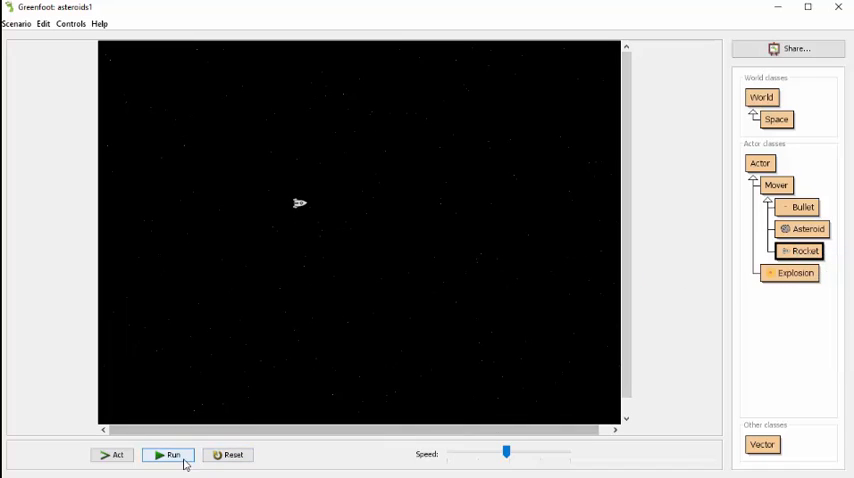
pyautogui.click(168, 455)
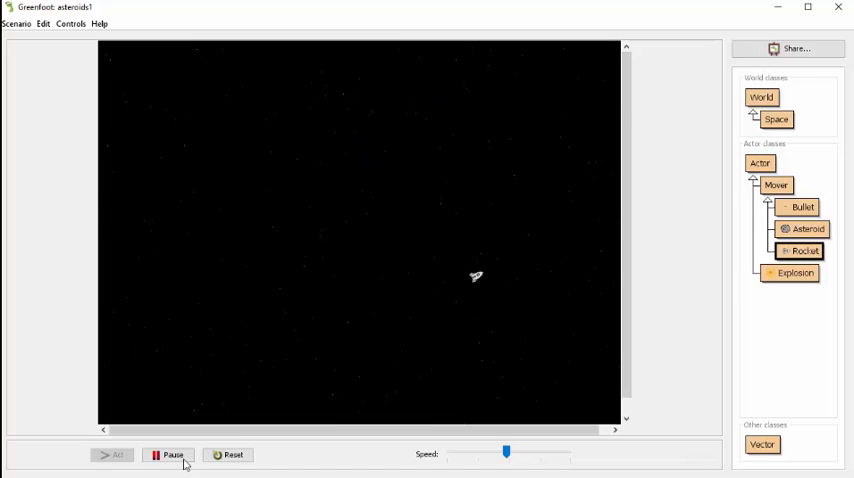
pyautogui.click(228, 455)
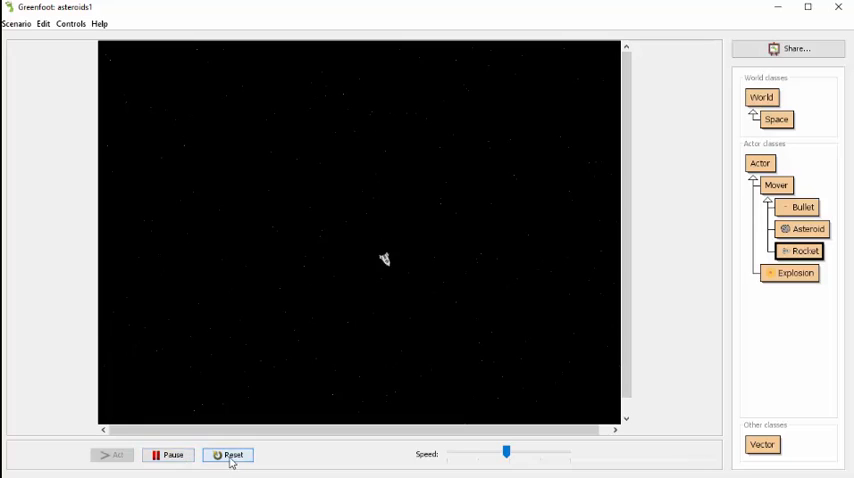
# Step: Reset the world, place a default new Asteroid() in the middle, run it briefly and pause
pyautogui.click(228, 455)
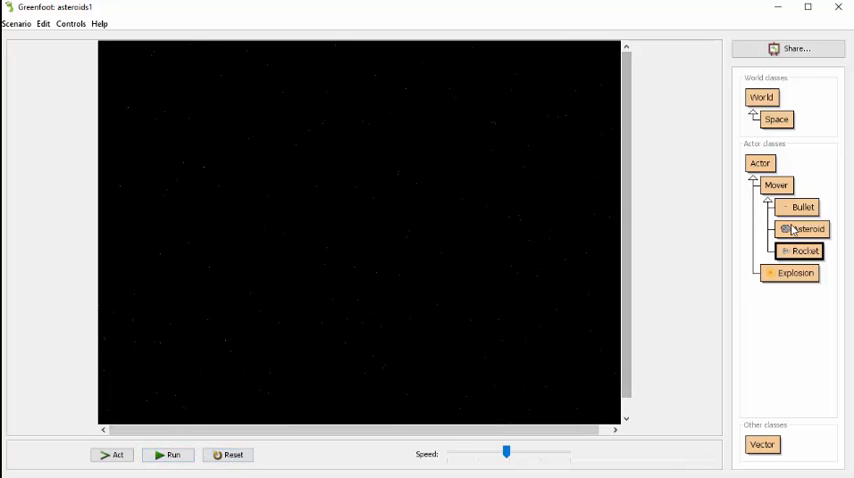
pyautogui.rightClick(808, 229)
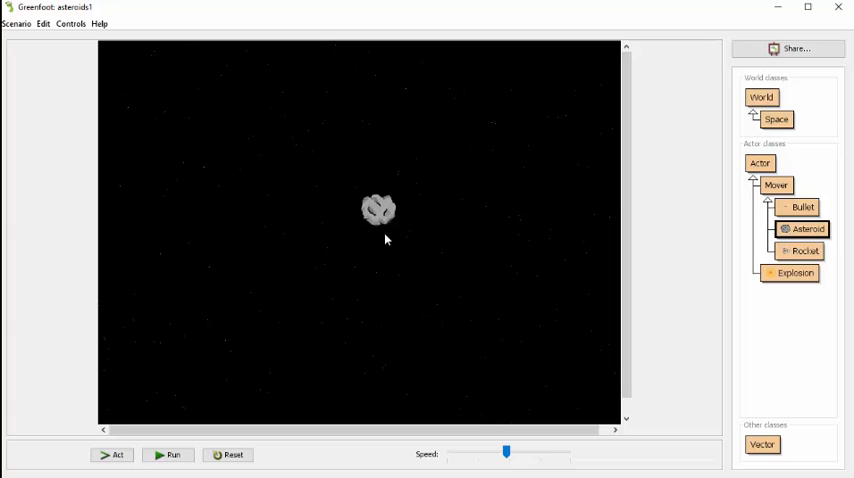
pyautogui.click(168, 455)
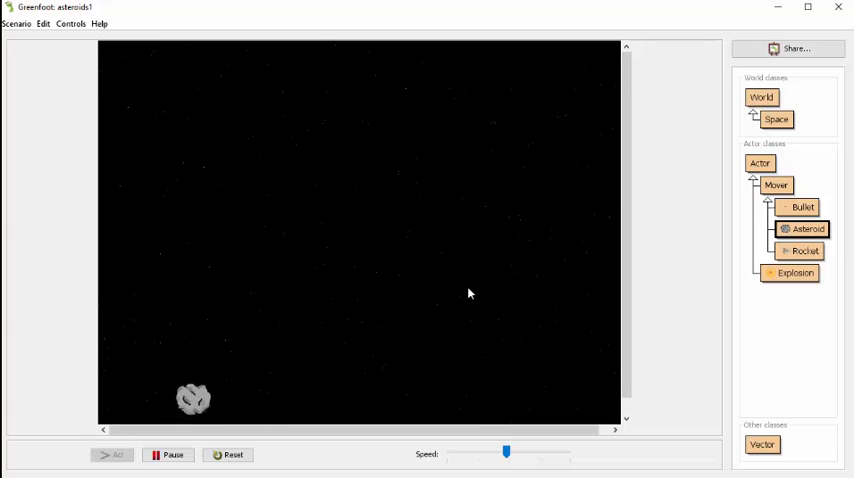
pyautogui.click(167, 455)
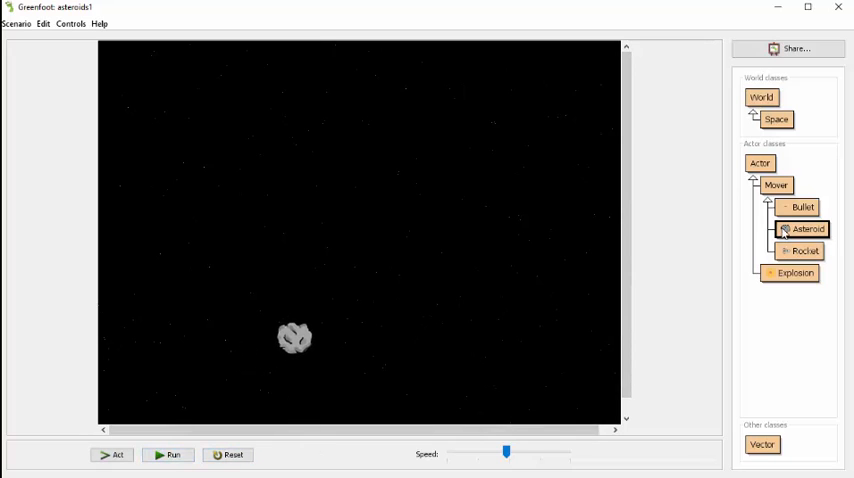
pyautogui.rightClick(806, 229)
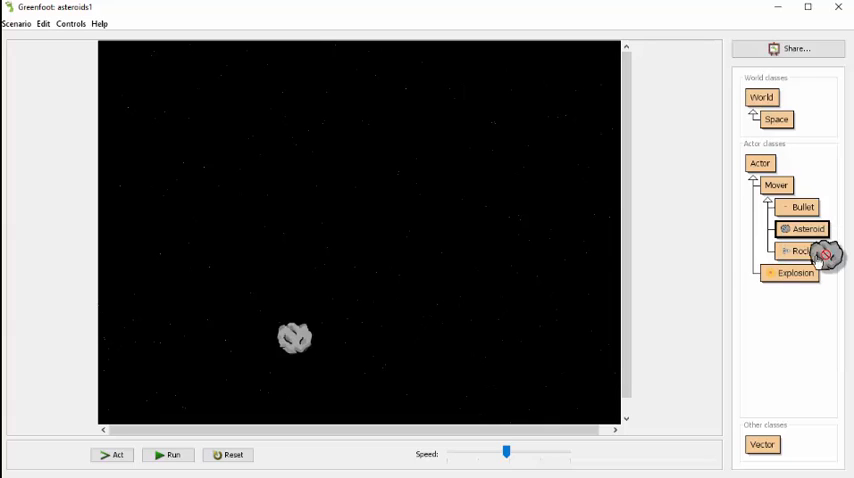
# Step: Create a second asteroid with new Asteroid(int size) of 128 and place it beside the first
pyautogui.click(806, 229)
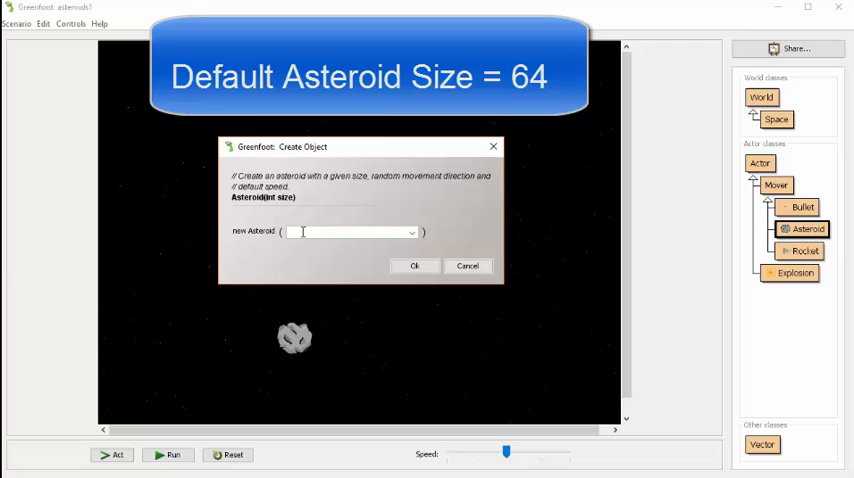
pyautogui.write('128')
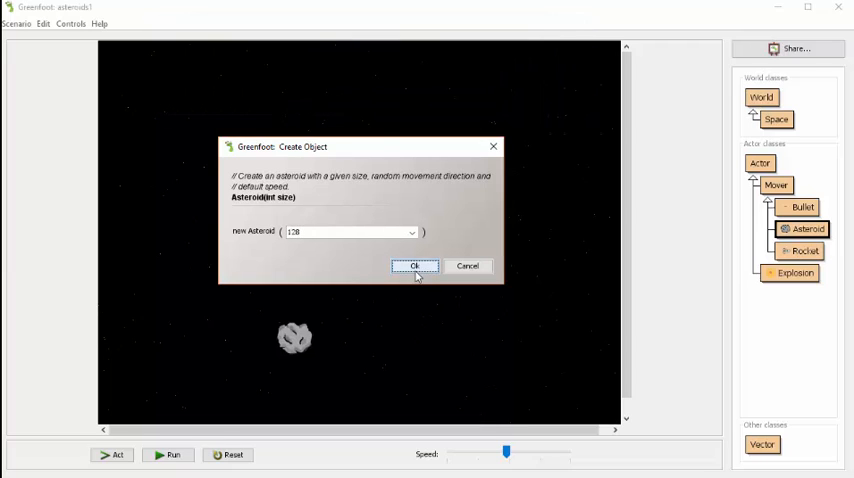
pyautogui.click(414, 265)
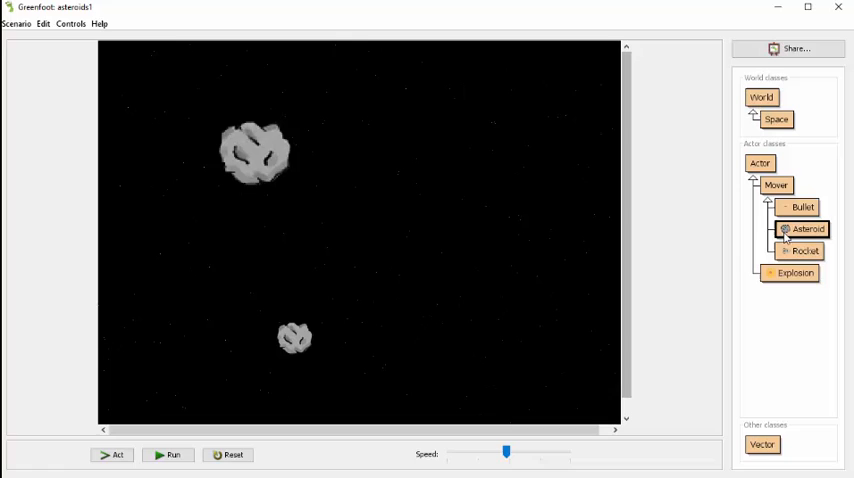
pyautogui.doubleClick(808, 229)
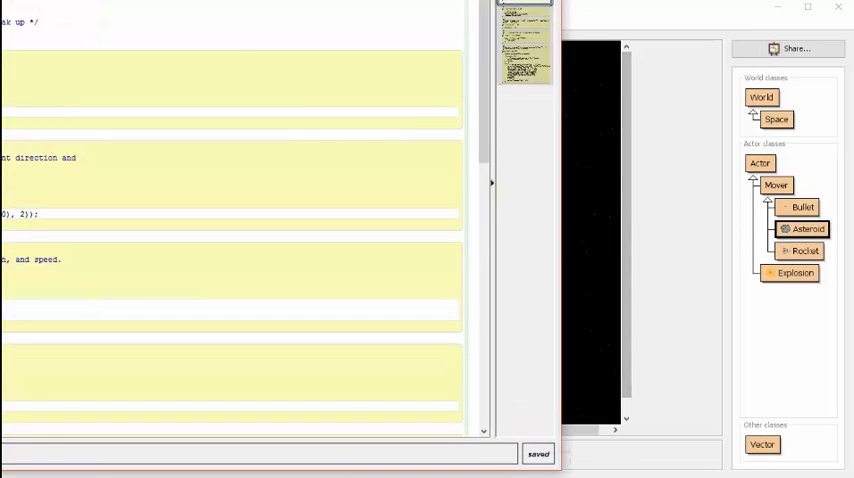
pyautogui.doubleClick(808, 229)
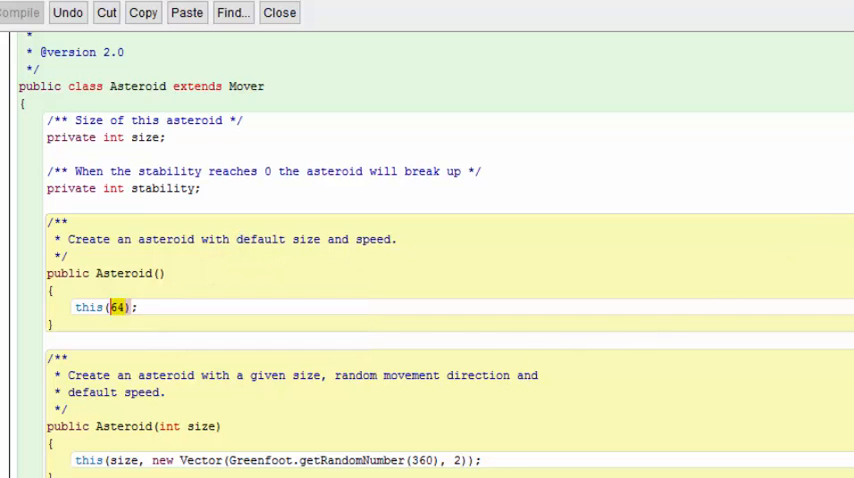
pyautogui.click(279, 12)
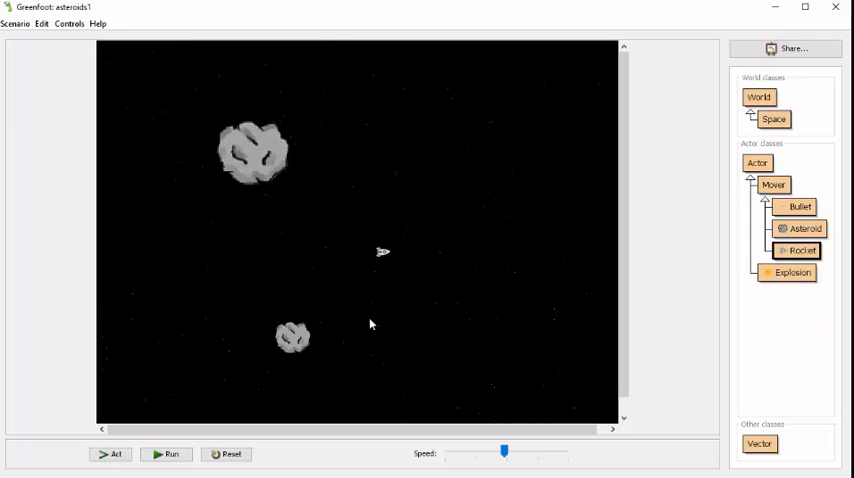
# Step: Run the scenario while flying and shooting the rocket until asteroids fragment, then pause
pyautogui.click(165, 453)
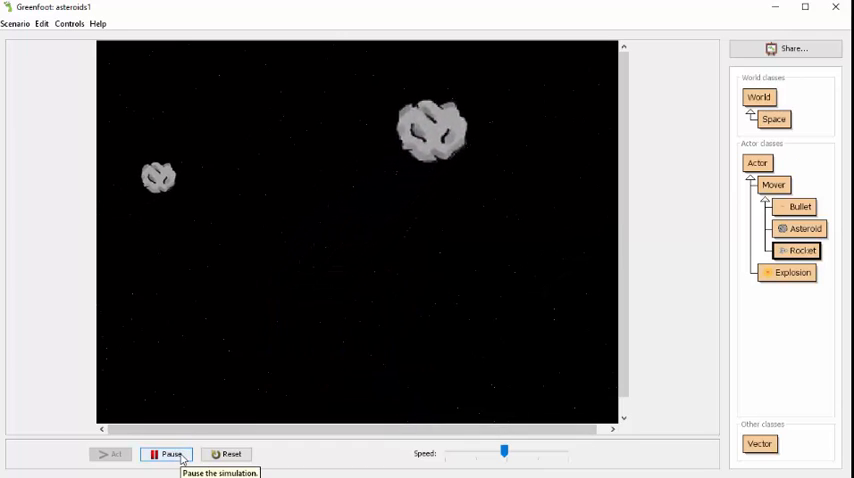
pyautogui.click(165, 454)
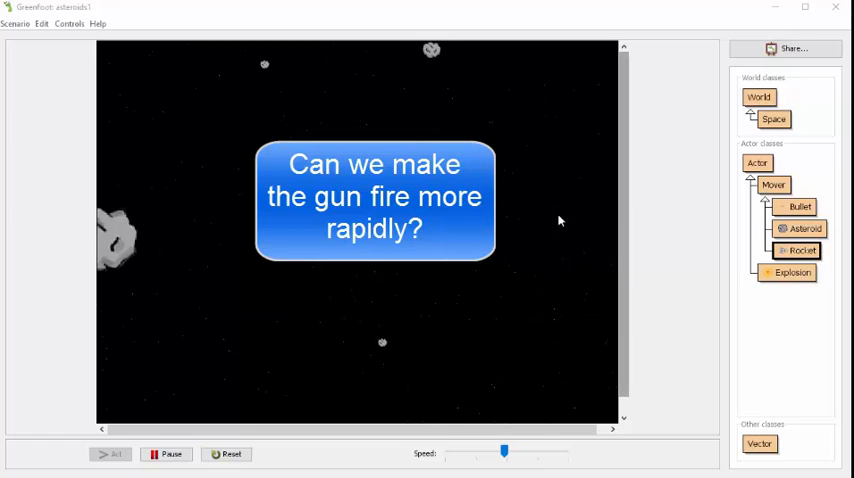
pyautogui.click(165, 454)
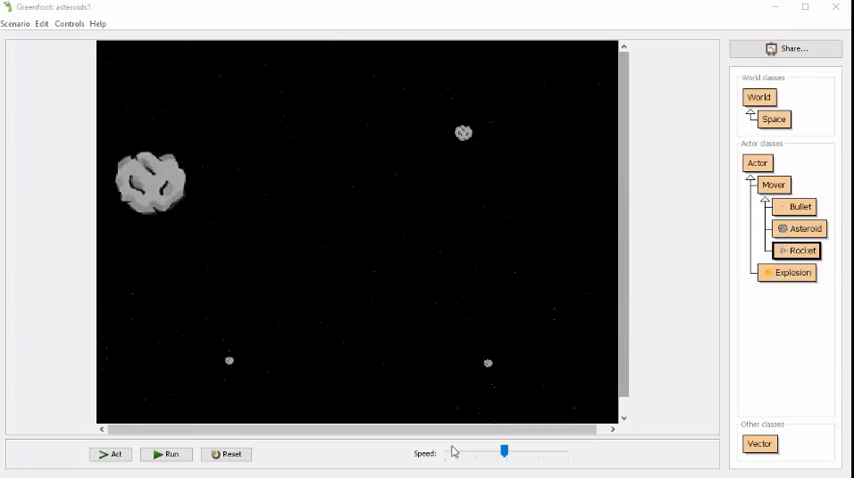
# Step: Inspect the Rocket() constructor's starting values, highlighting its initialisation code with reload time 20
pyautogui.doubleClick(800, 250)
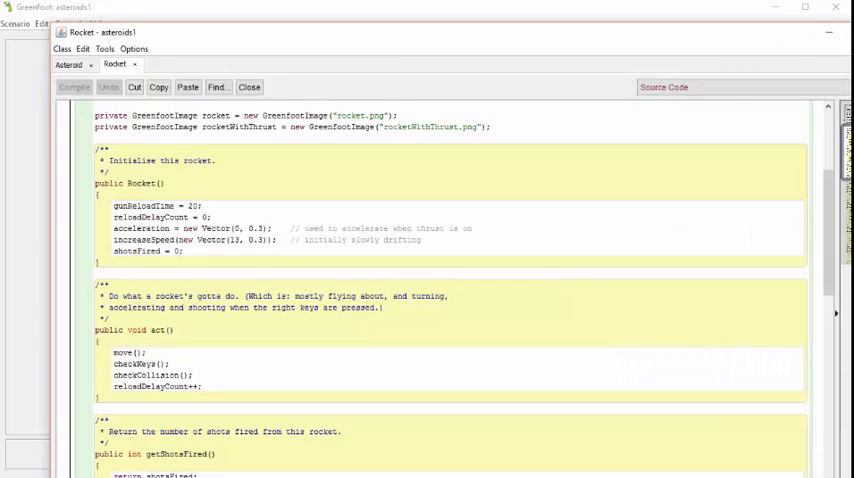
pyautogui.moveTo(405, 37)
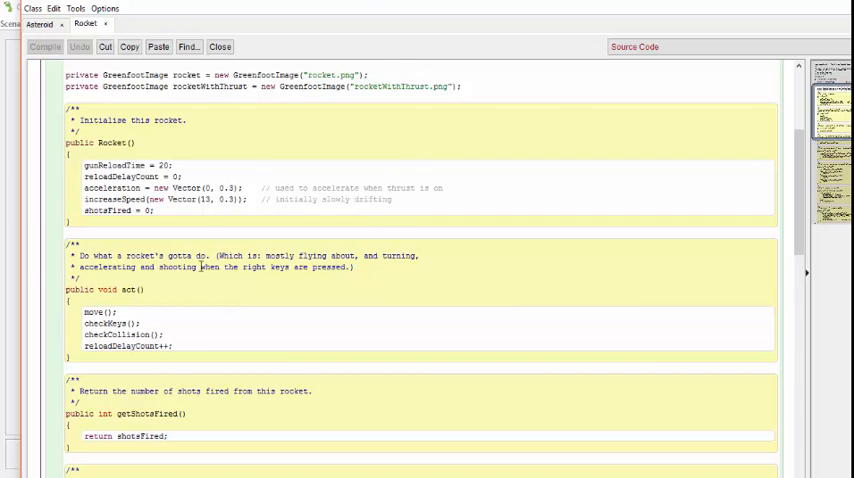
pyautogui.scroll(3)
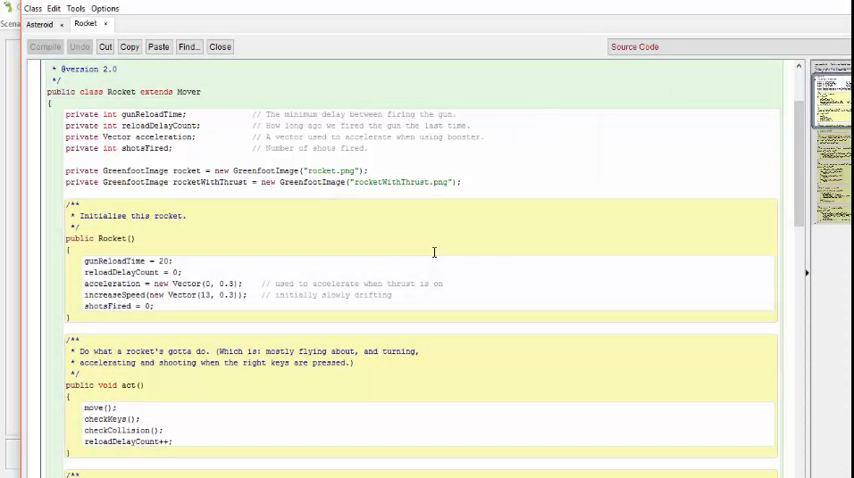
pyautogui.moveTo(420, 257)
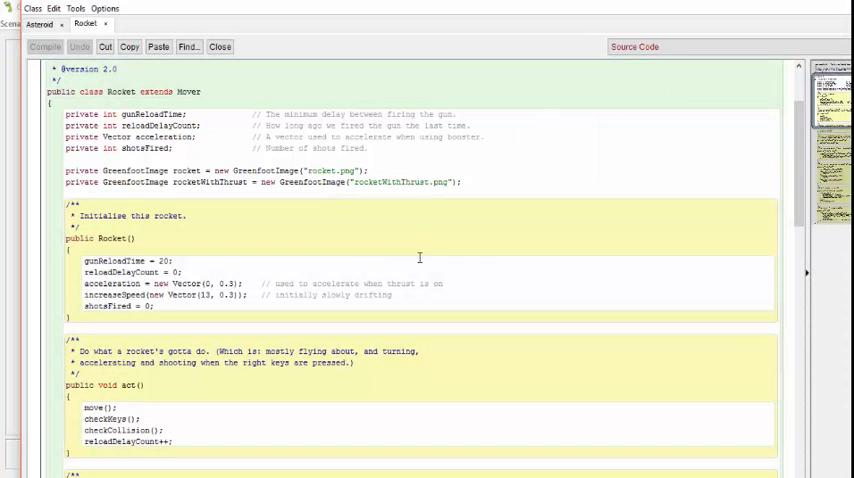
pyautogui.moveTo(85, 260); pyautogui.dragTo(155, 307)
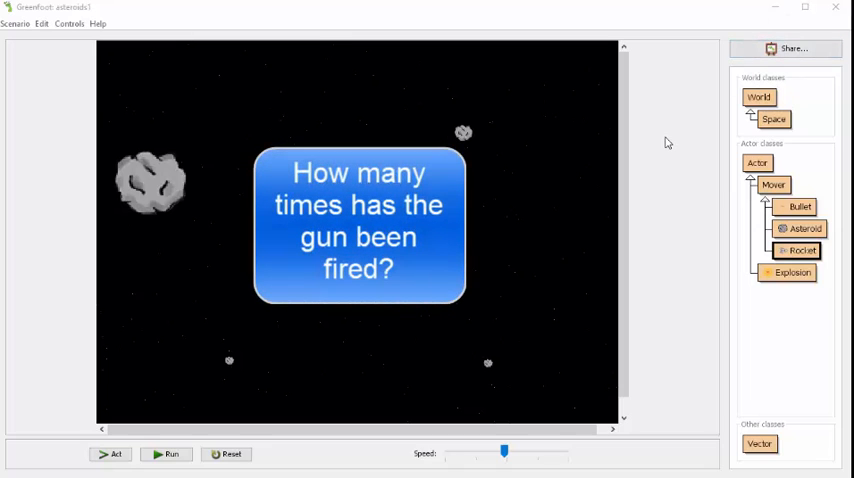
pyautogui.moveTo(690, 208)
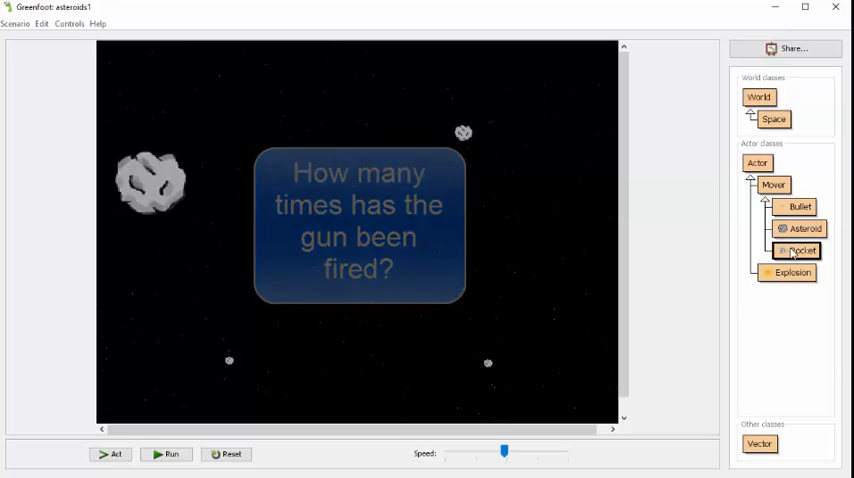
# Step: Reset the scenario to a fresh rocket, run it briefly, then pause
pyautogui.click(225, 454)
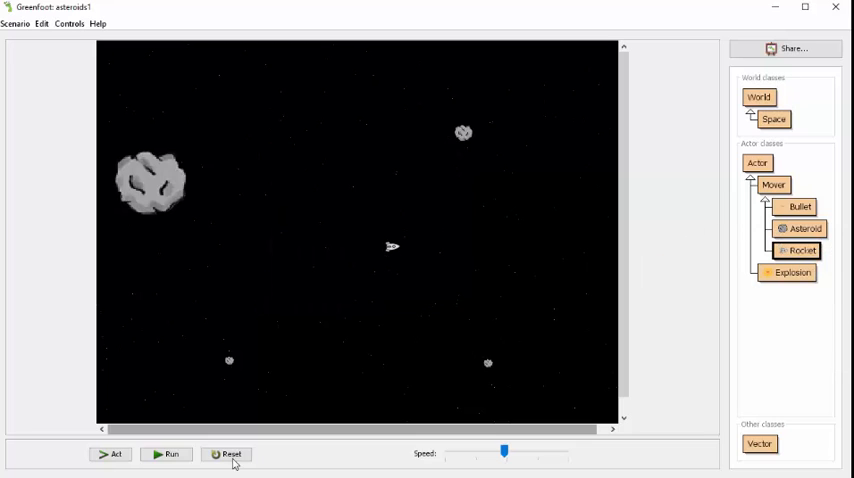
pyautogui.click(166, 454)
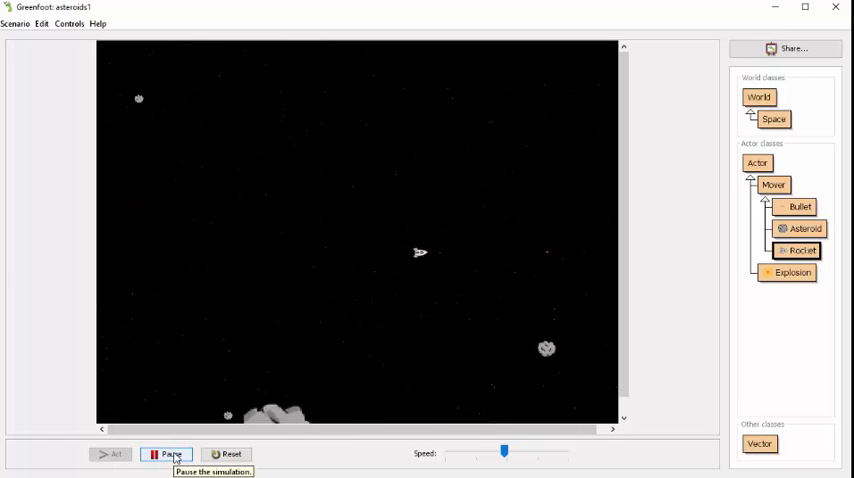
pyautogui.click(166, 454)
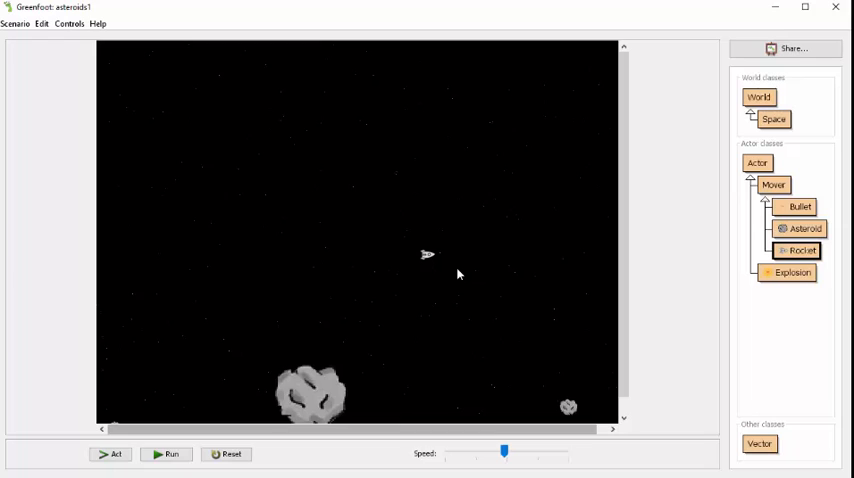
pyautogui.moveTo(450, 307)
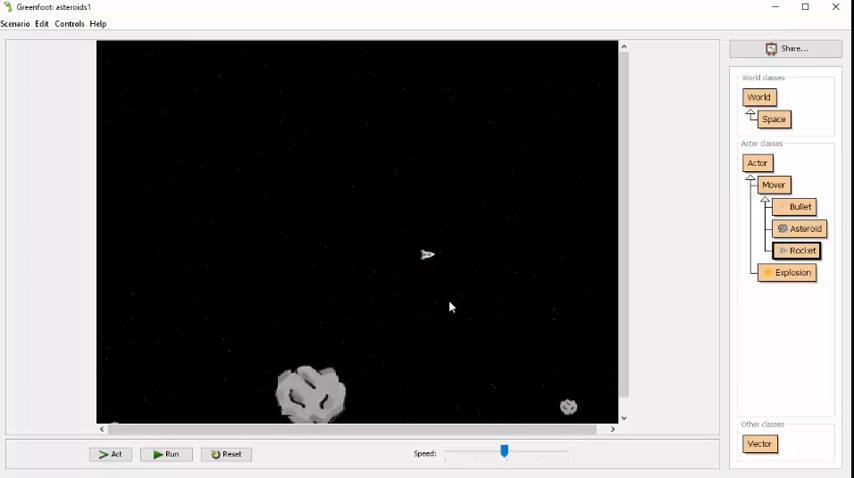
pyautogui.moveTo(435, 305)
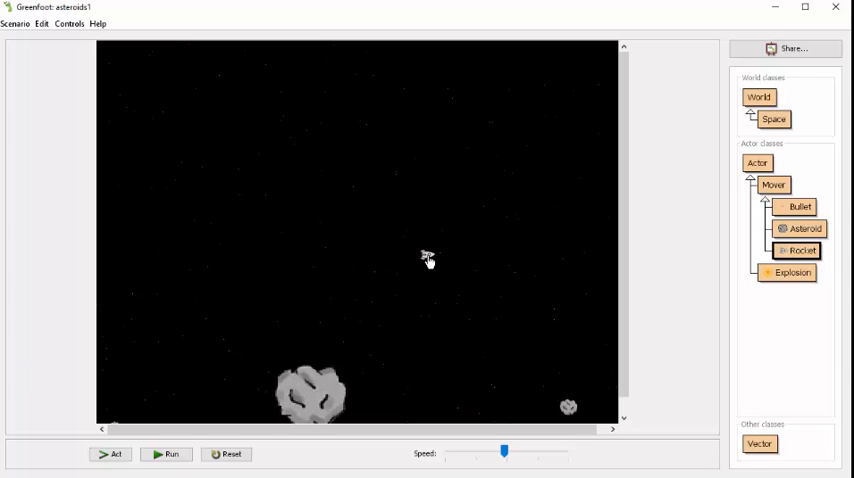
pyautogui.rightClick(427, 258)
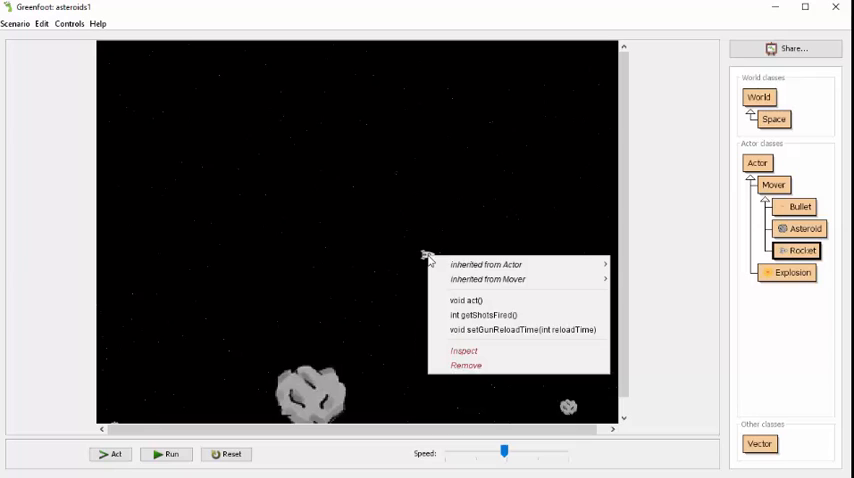
pyautogui.moveTo(463, 300)
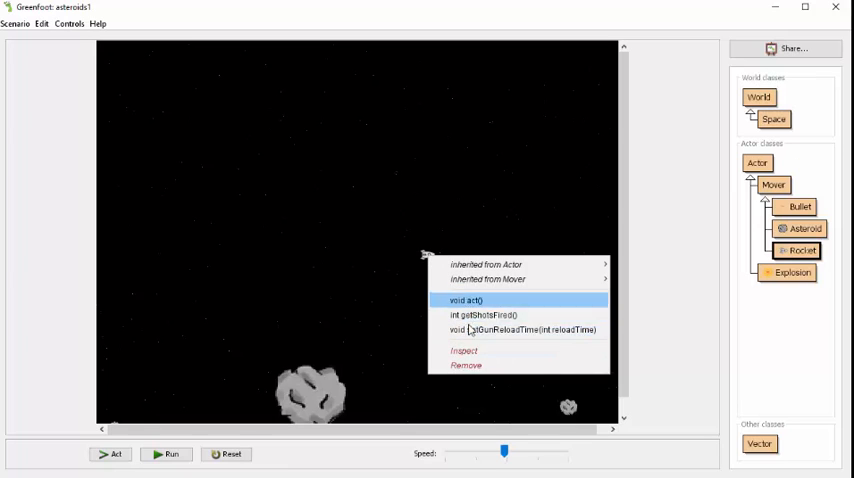
pyautogui.moveTo(389, 303)
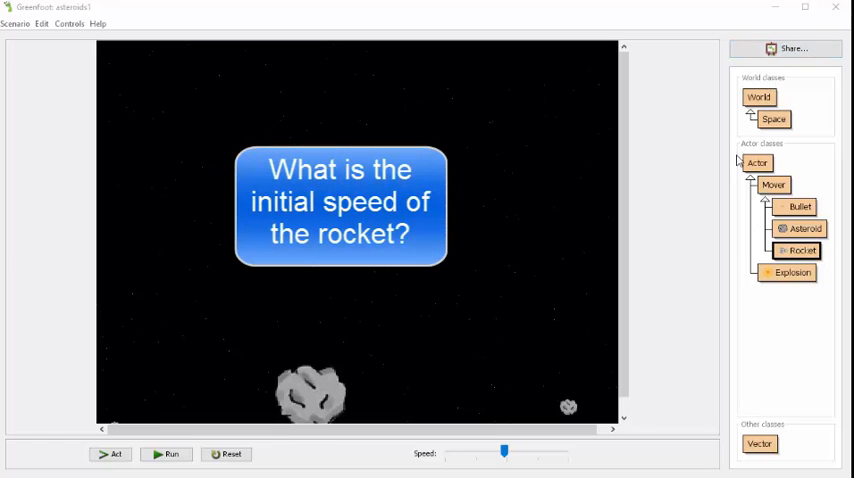
pyautogui.moveTo(430, 268)
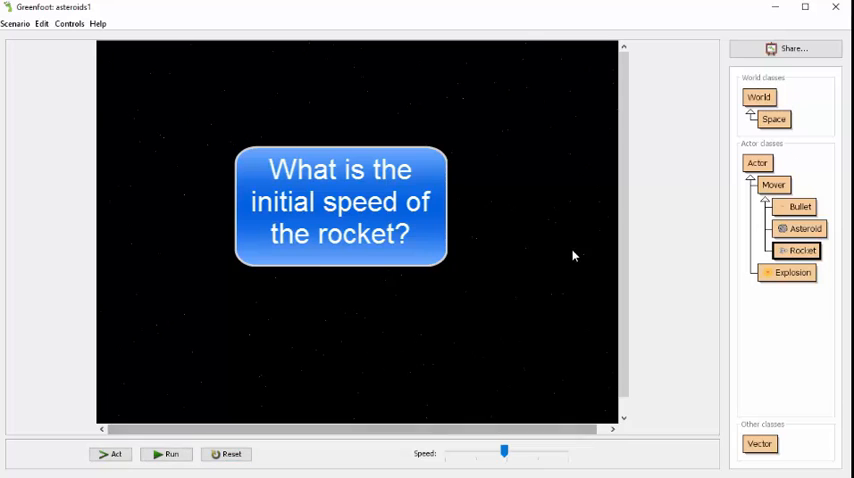
# Step: Place a new Rocket(), watch it drift and pause, then check its starting speed in the constructor
pyautogui.rightClick(801, 250)
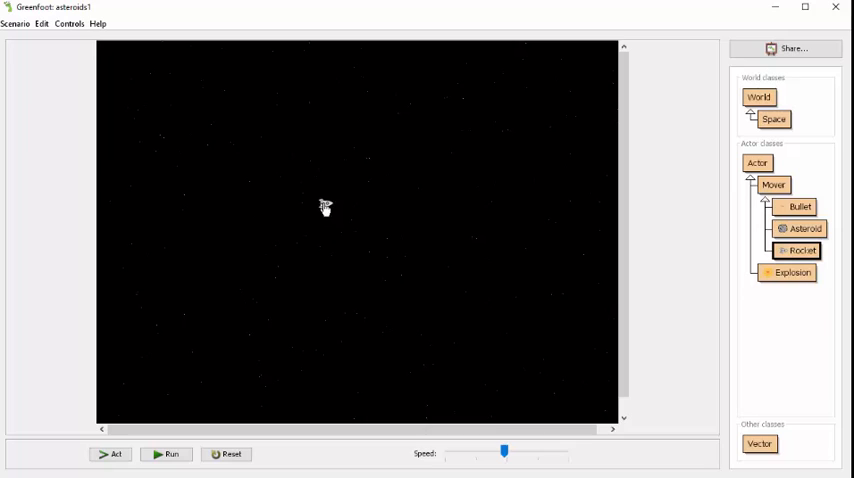
pyautogui.click(165, 454)
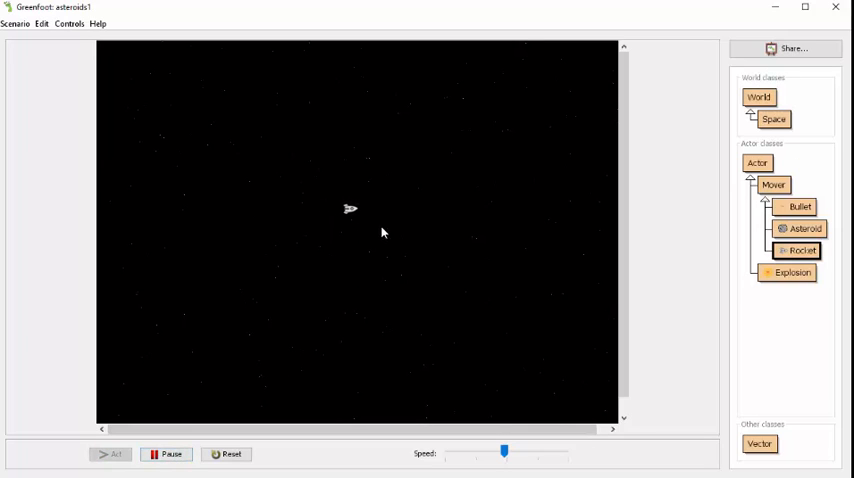
pyautogui.moveTo(392, 284)
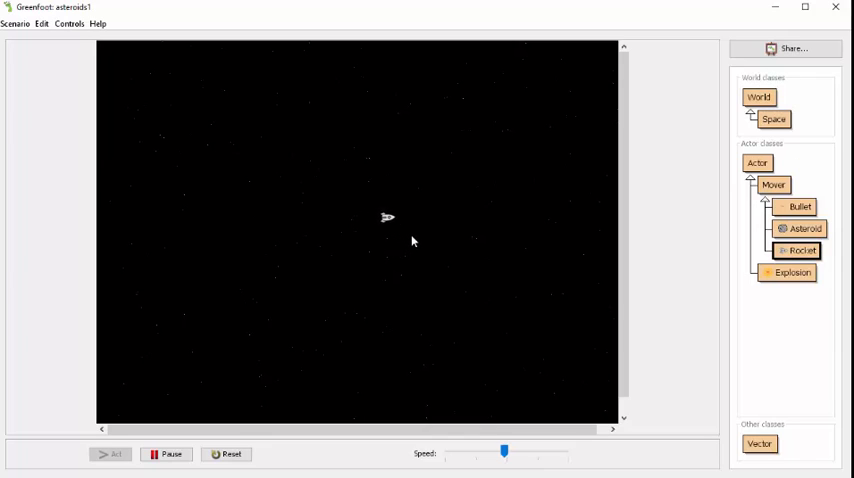
pyautogui.click(165, 454)
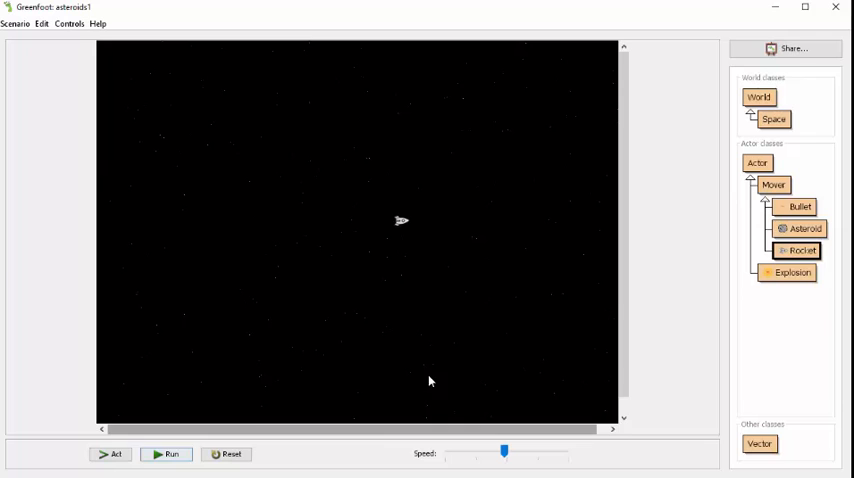
pyautogui.doubleClick(799, 251)
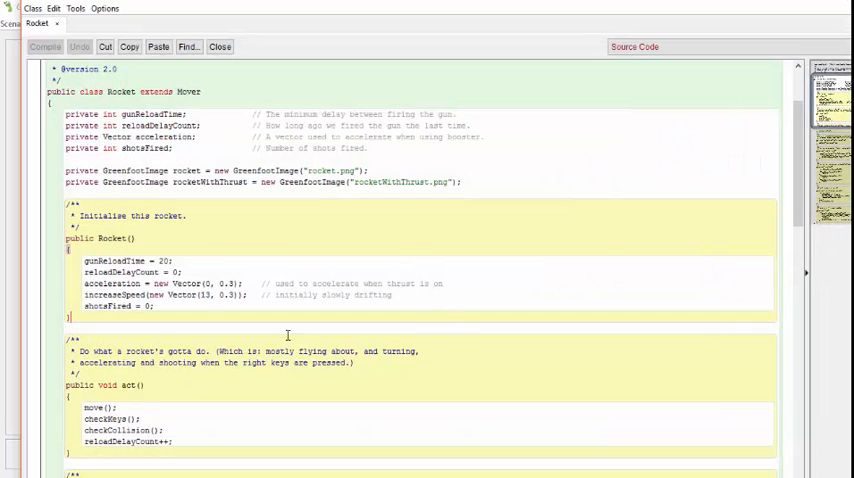
pyautogui.moveTo(721, 260)
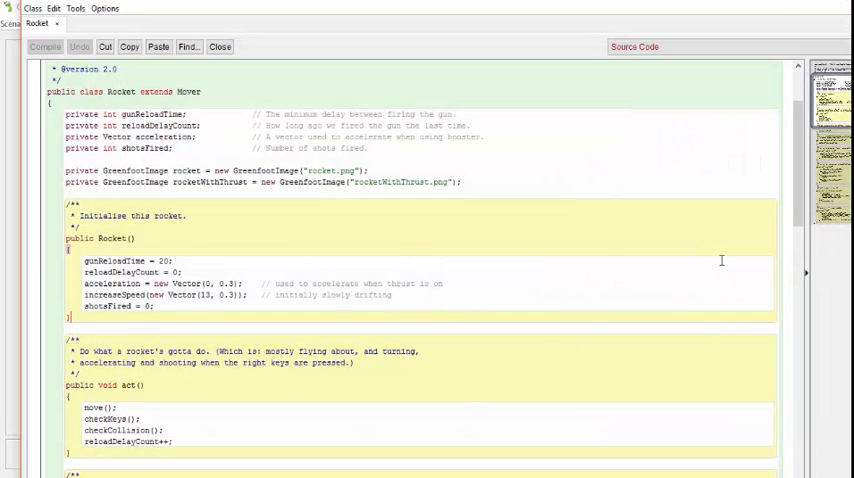
pyautogui.click(219, 46)
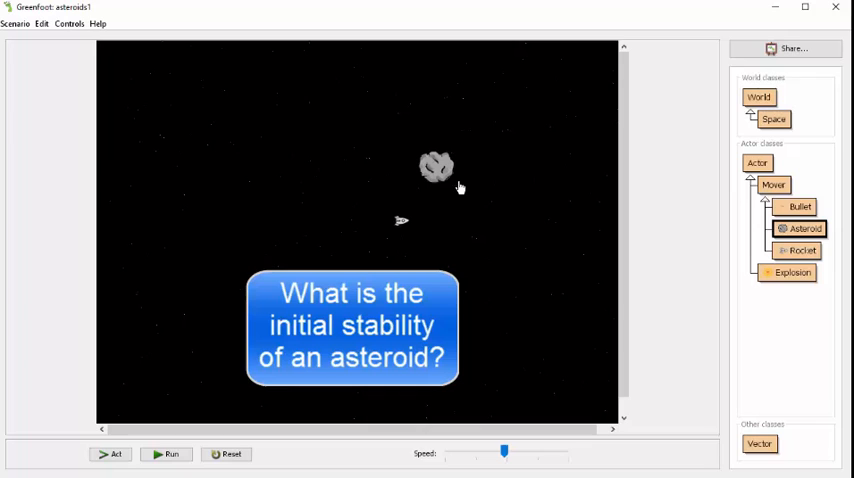
pyautogui.moveTo(460, 207)
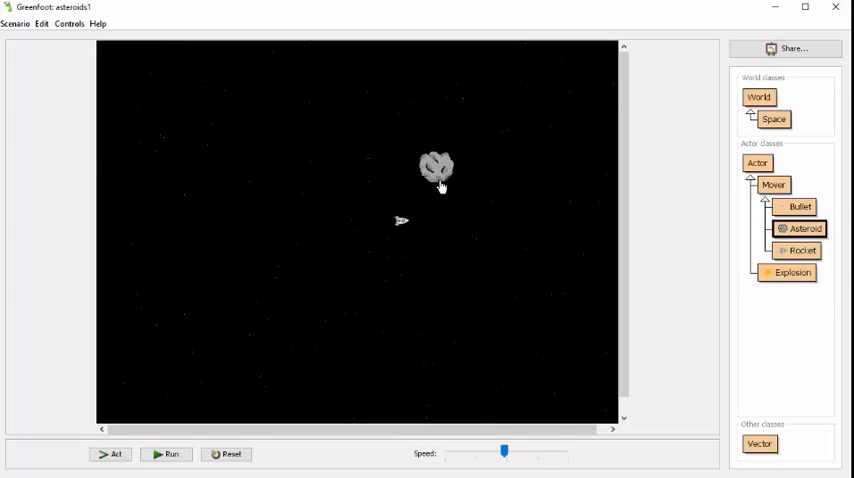
pyautogui.moveTo(452, 190)
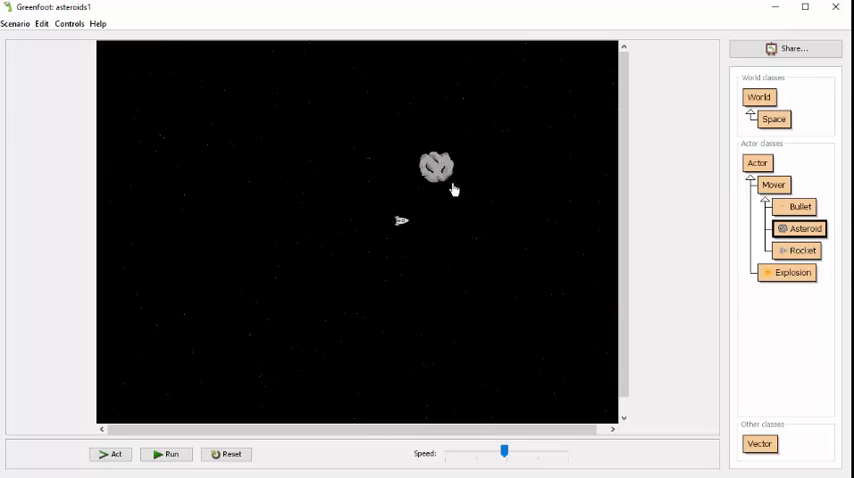
pyautogui.moveTo(461, 228)
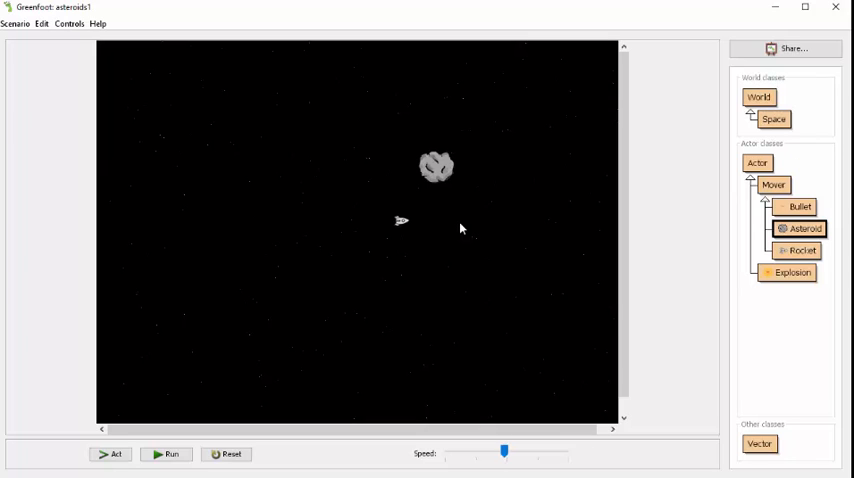
pyautogui.moveTo(443, 176)
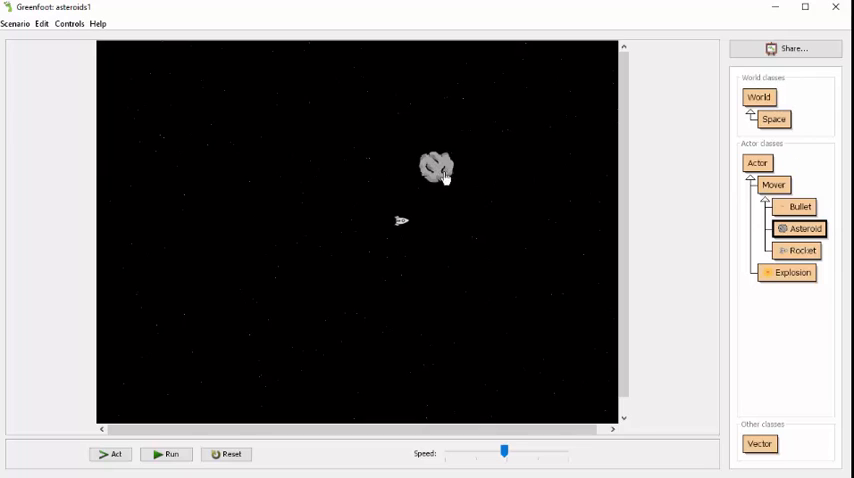
pyautogui.moveTo(783, 215)
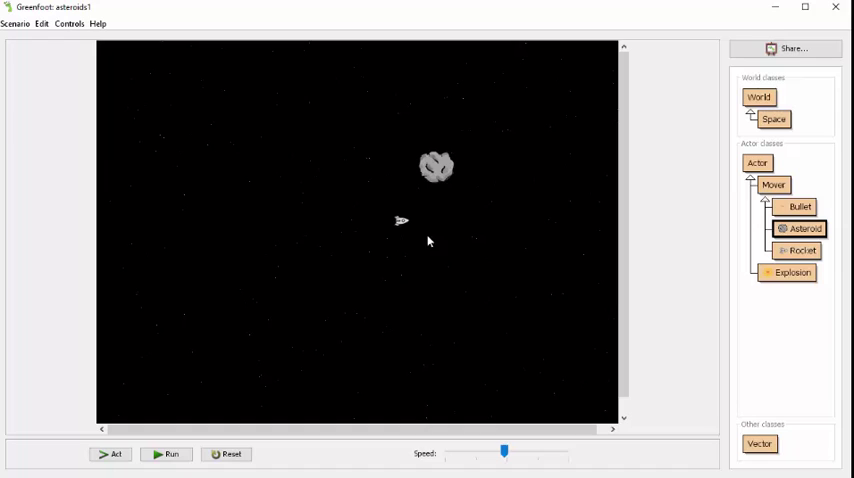
pyautogui.moveTo(445, 183)
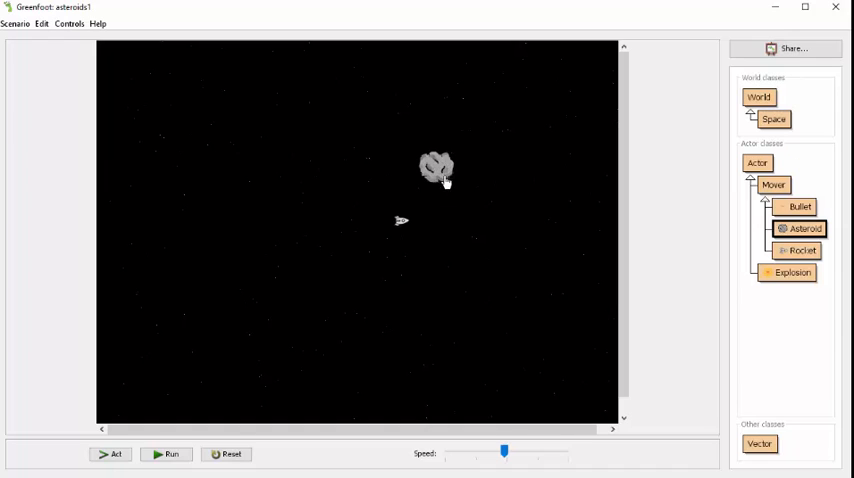
pyautogui.moveTo(443, 178)
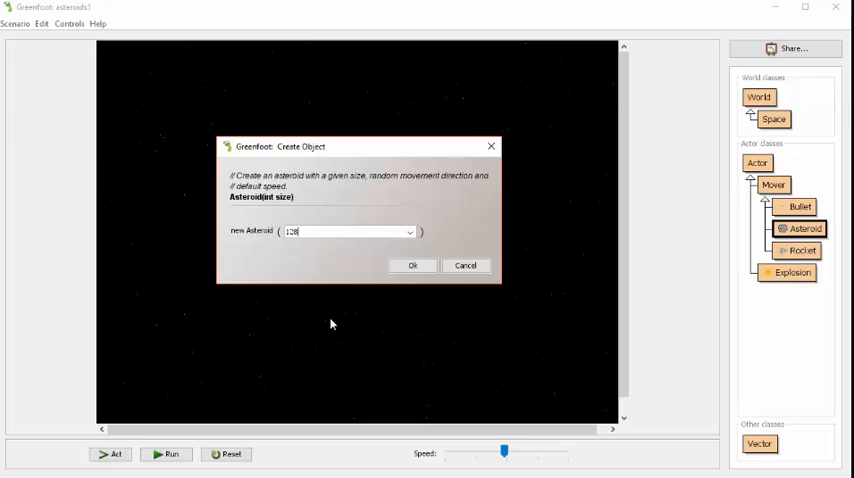
# Step: Confirm the size-128 asteroid and place it at the lower left of the world
pyautogui.click(412, 265)
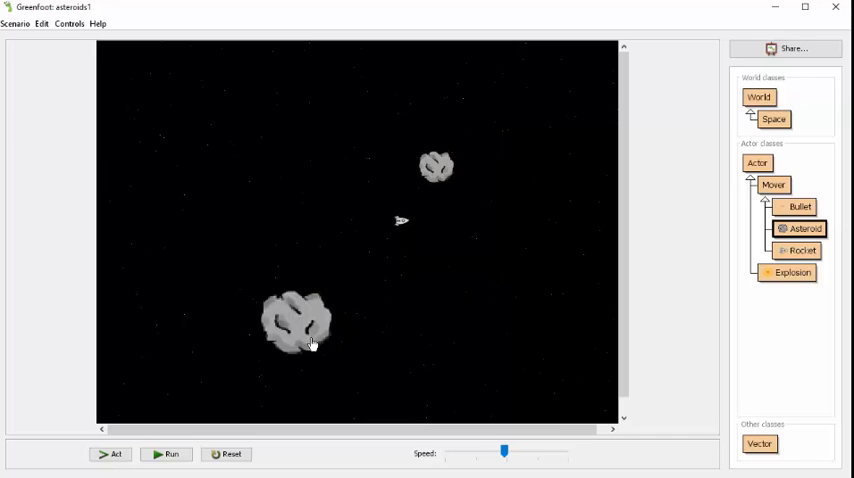
pyautogui.moveTo(448, 180)
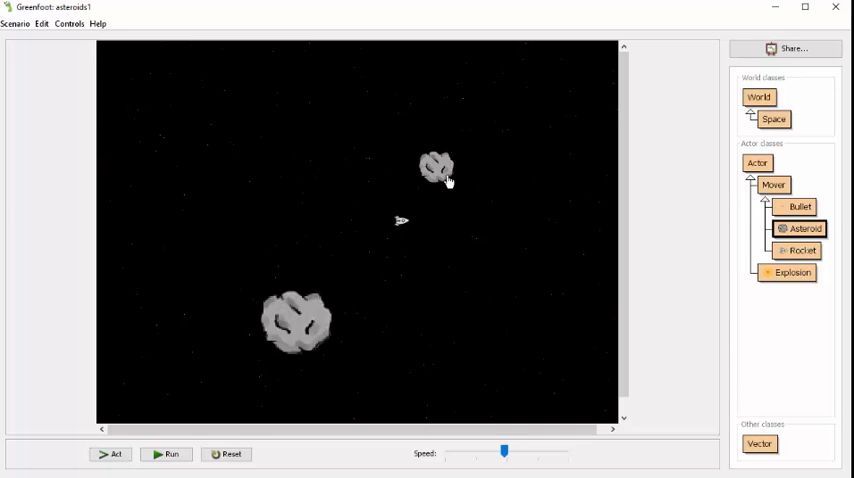